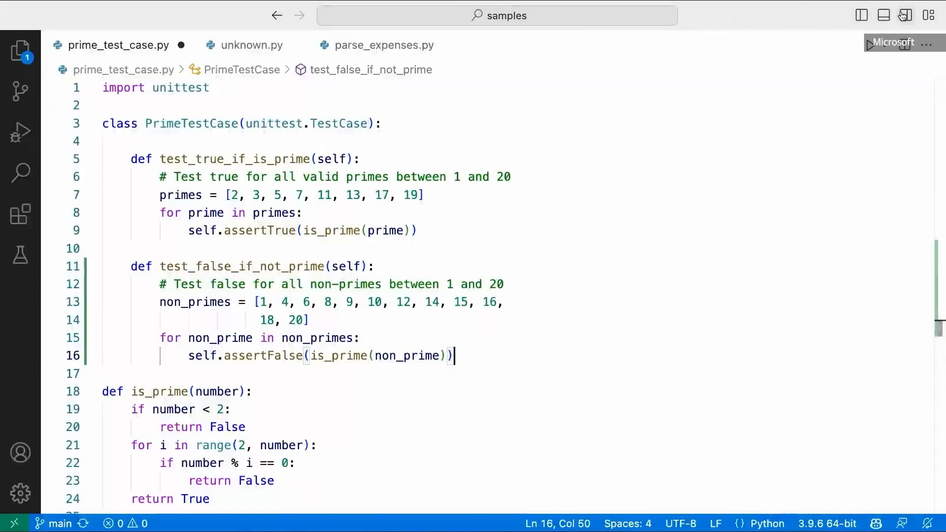
Ask GitHub Copilot Chat to explain the selected regex lines in unknown.py
left_click(905, 15)
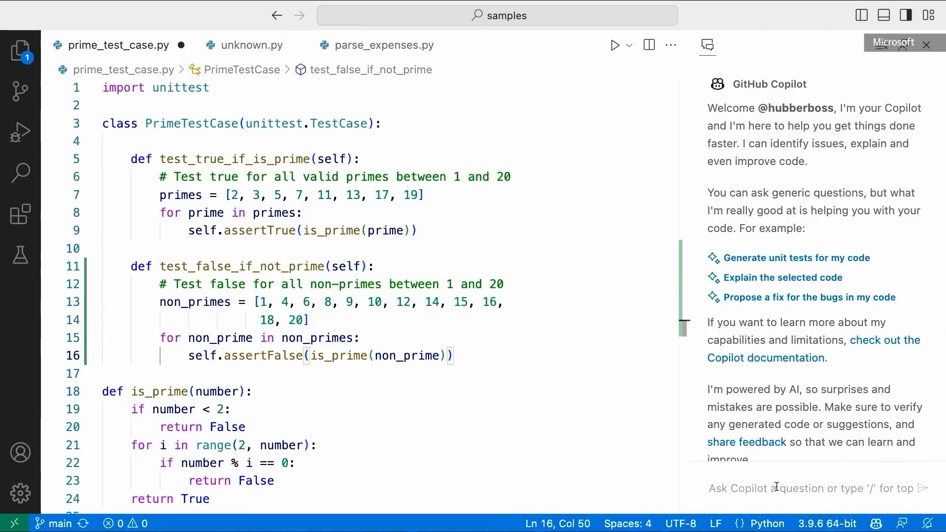
left_click(250, 44)
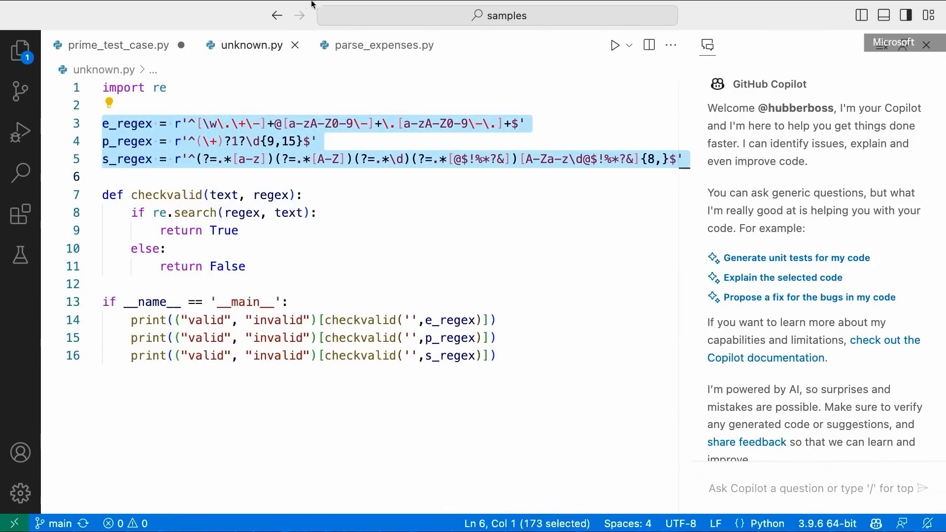
mouse_move(787, 287)
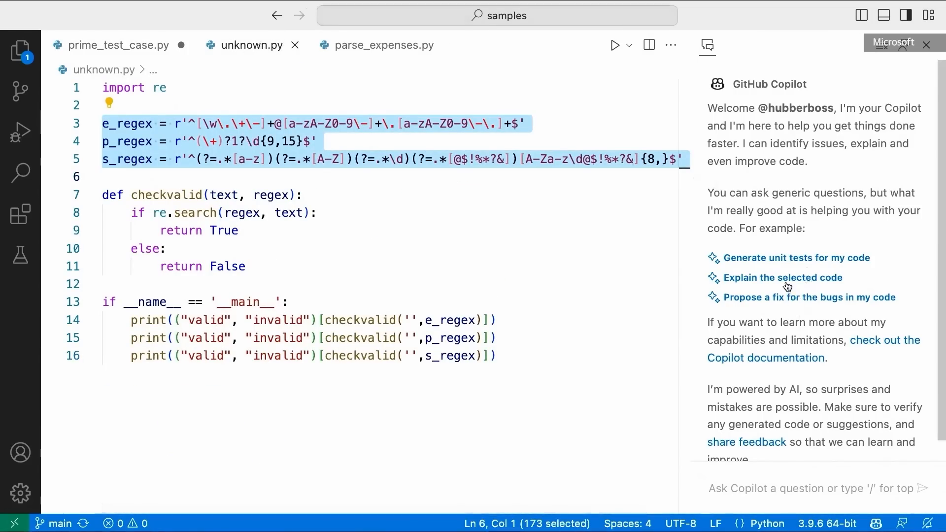
left_click(783, 277)
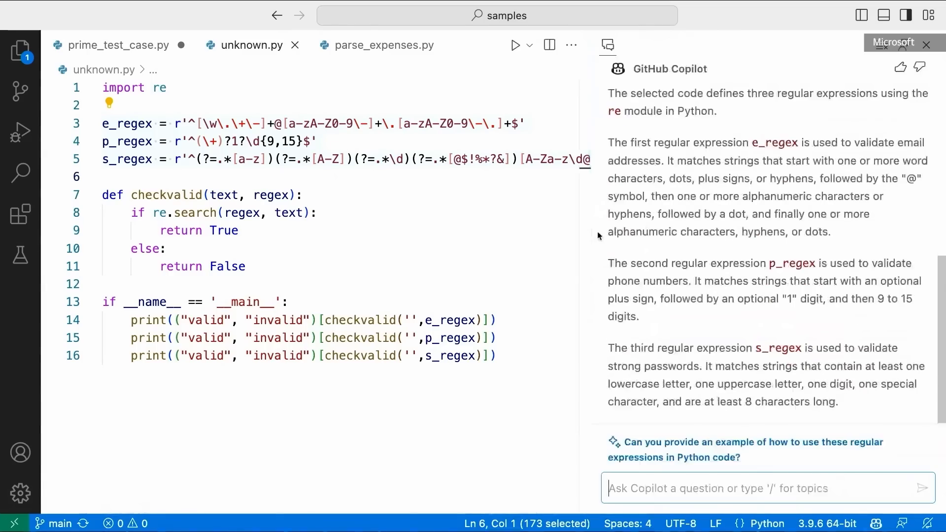
mouse_move(655, 156)
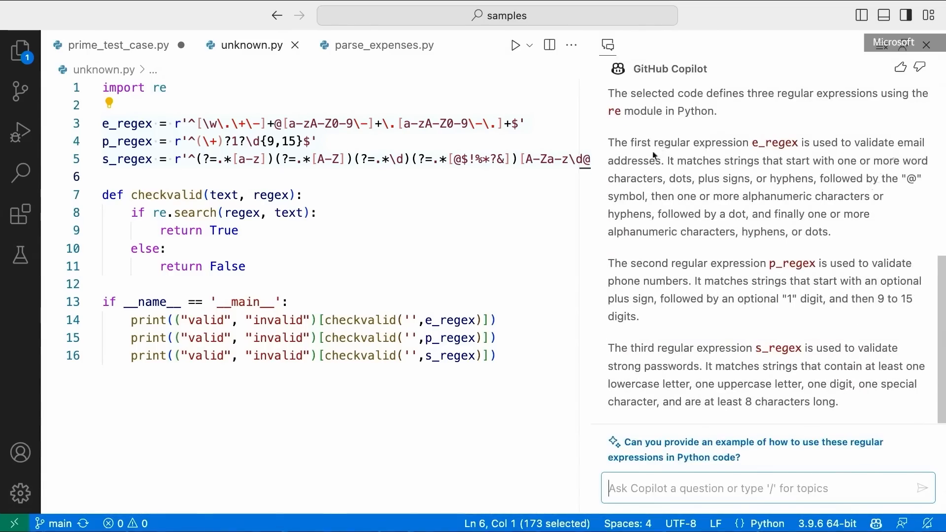
mouse_move(627, 288)
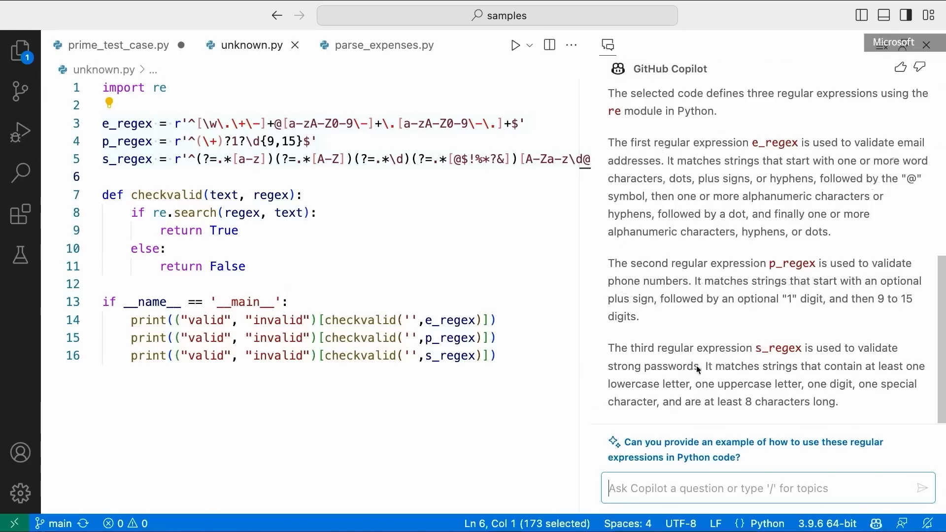
mouse_move(496, 270)
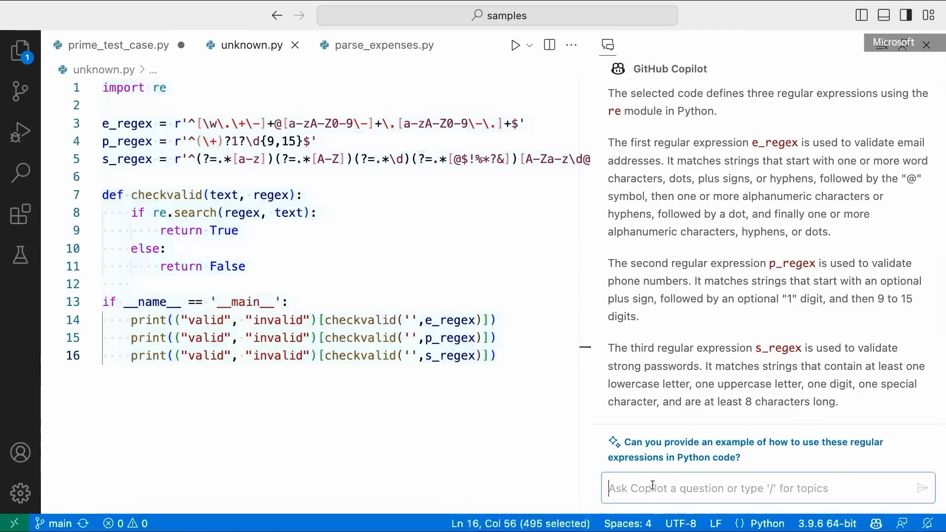
Send Copilot the request 'Make this code more readable' and scroll through its response
type("Make this c")
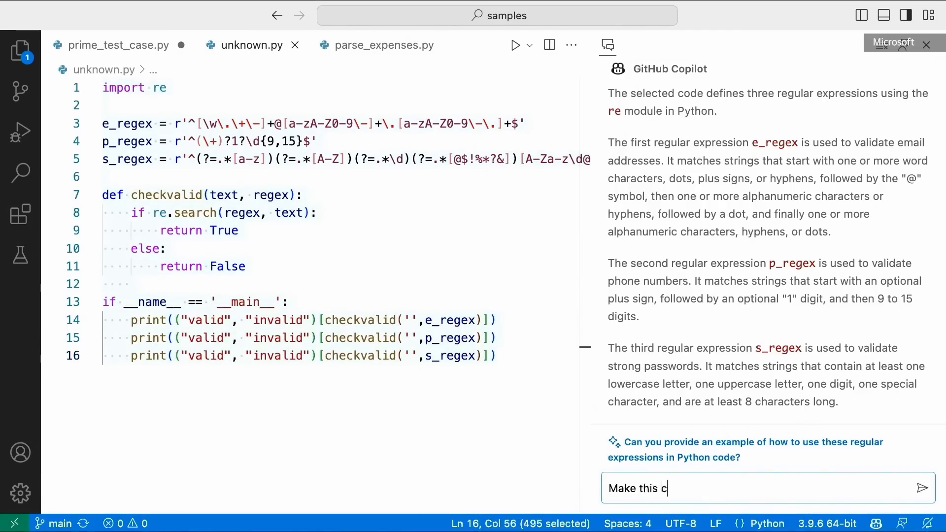
type("ode more read")
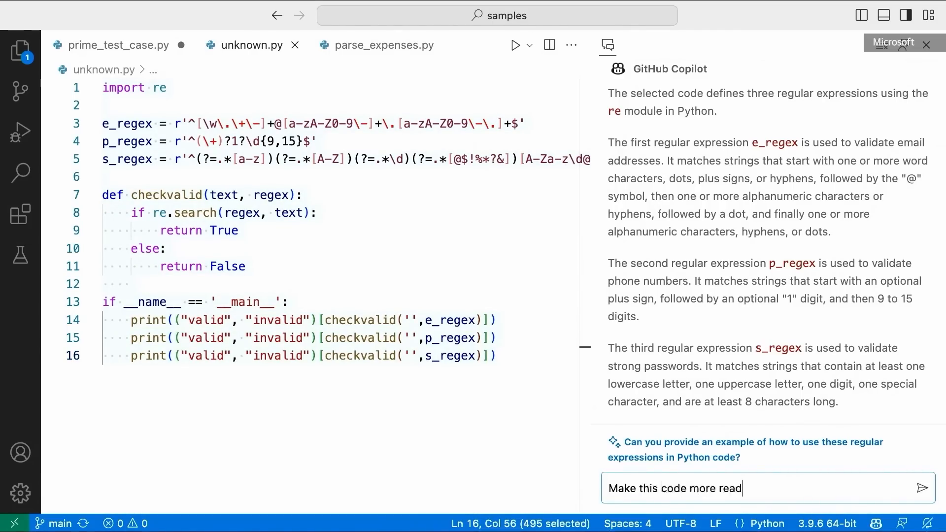
left_click(927, 488)
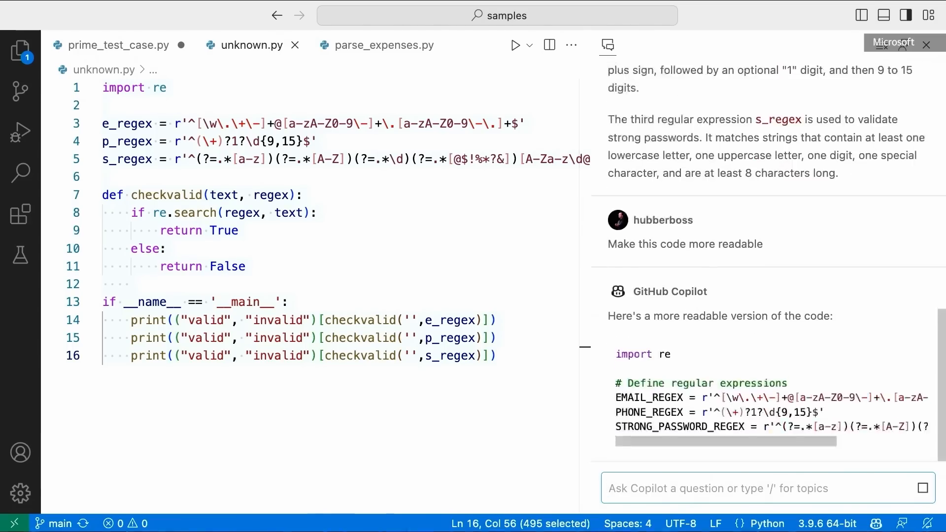
scroll("down", 3)
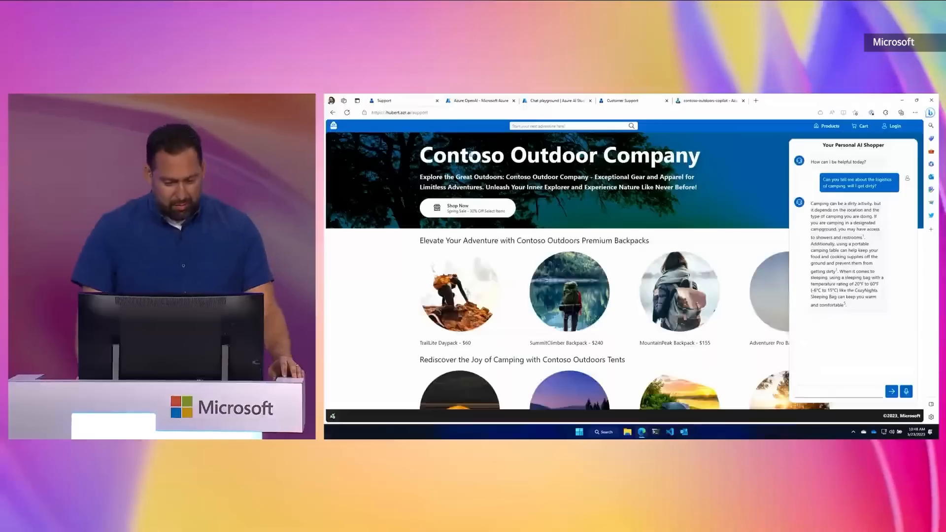
Ask the AI shopper the TrailMaster X4 Tent return-policy question and scroll its cited reply
left_click(916, 100)
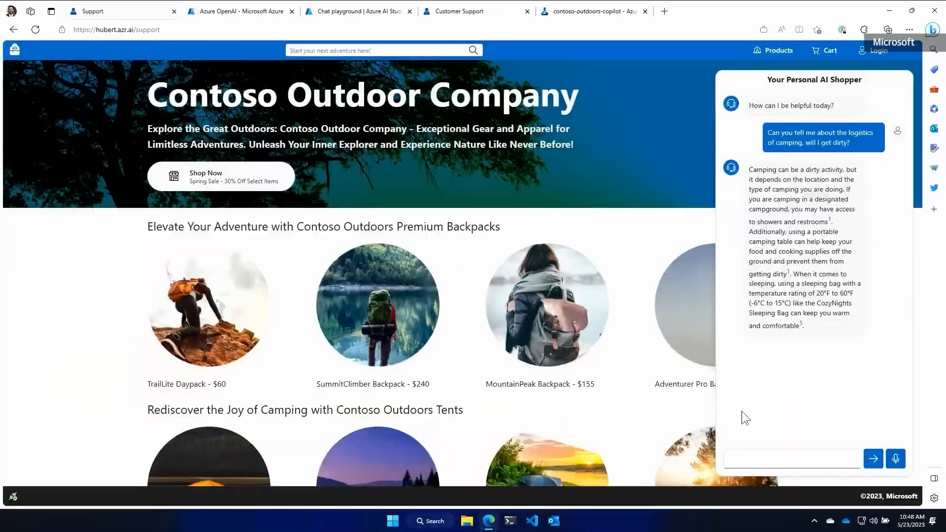
left_click(791, 458)
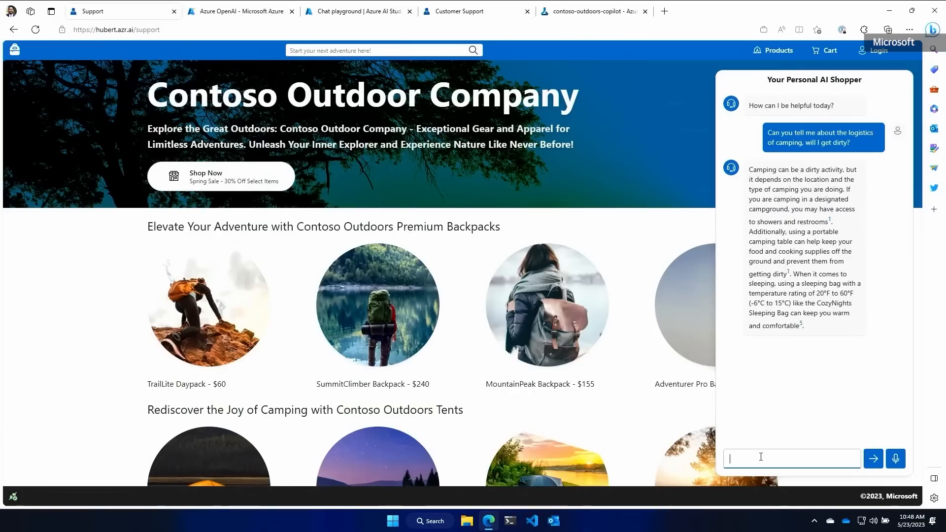
type("FINE - what's the return policy")
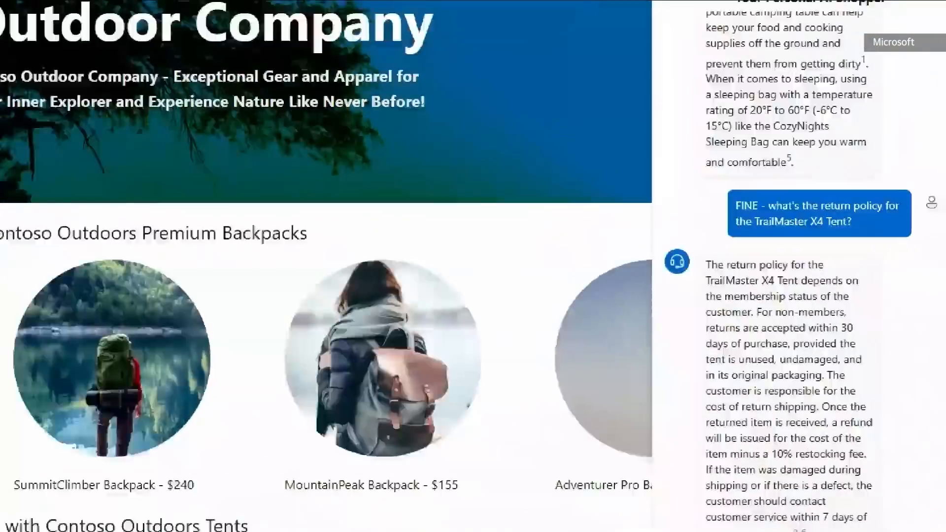
scroll("down", 3)
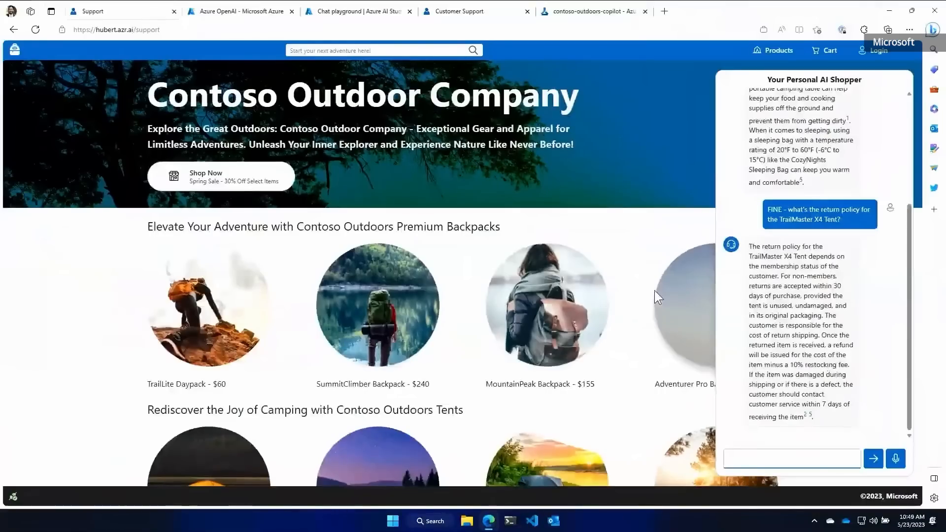
Switch to the Azure OpenAI – Microsoft Azure browser tab
left_click(239, 11)
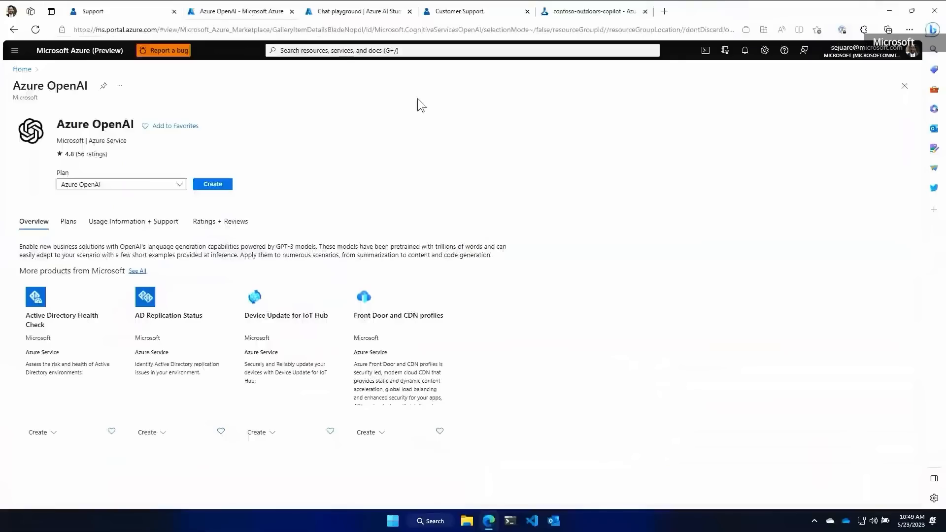
mouse_move(555, 209)
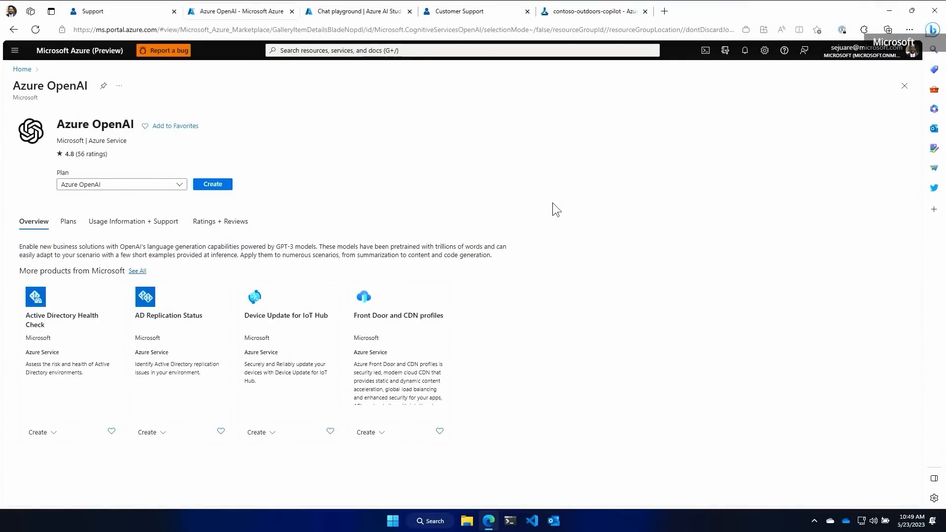
mouse_move(369, 177)
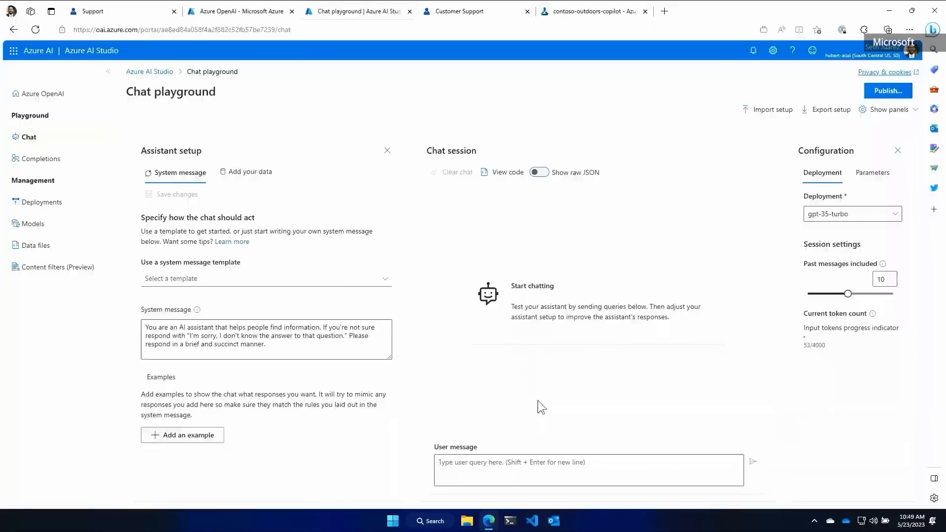
mouse_move(529, 399)
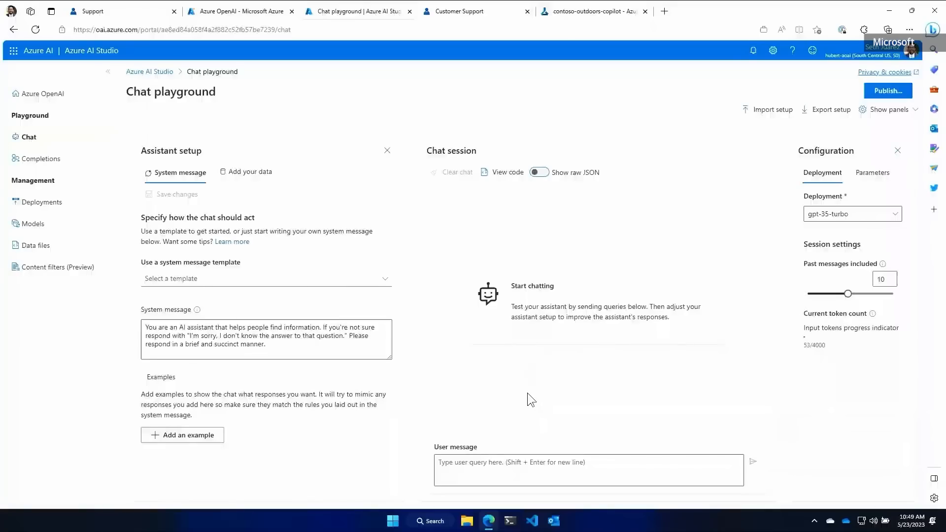
Keep gpt-35-turbo as the deployment and send the TrailMaster X return-policy question
left_click(851, 213)
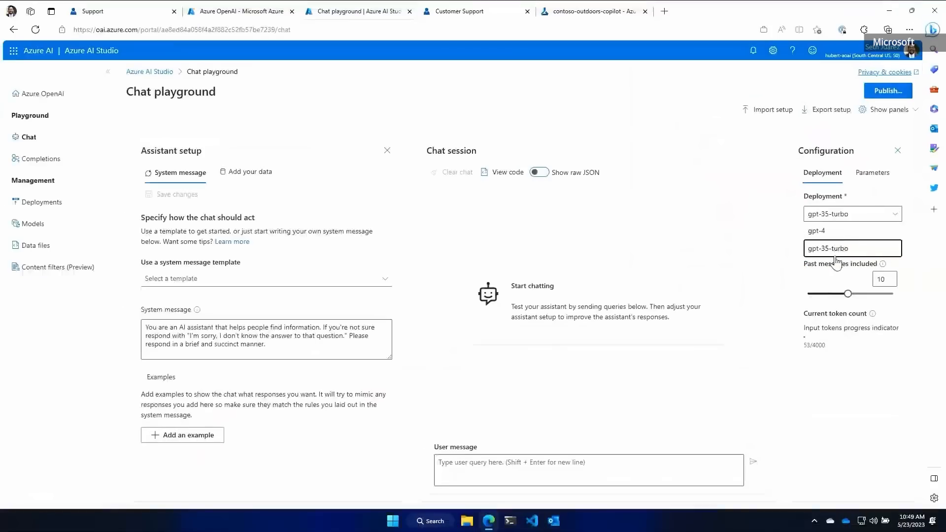
left_click(828, 248)
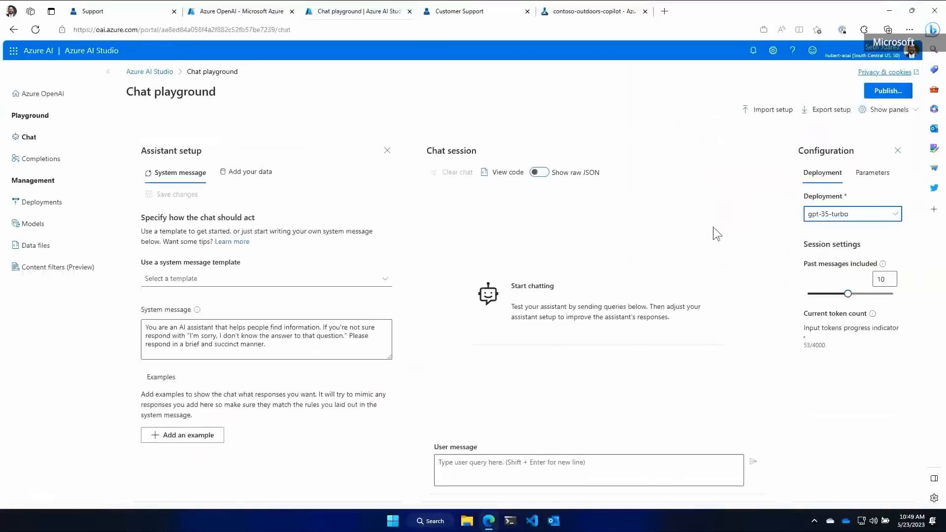
left_click(752, 462)
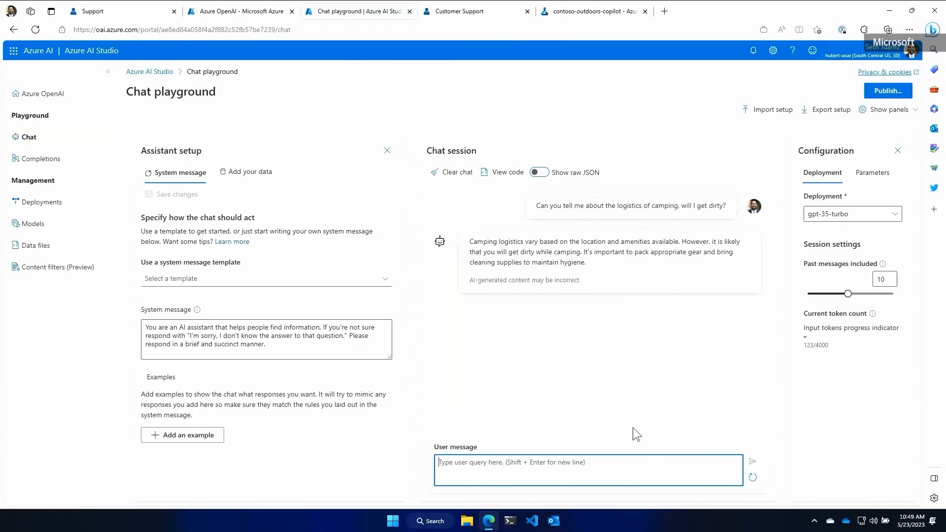
type("FINE - what's the")
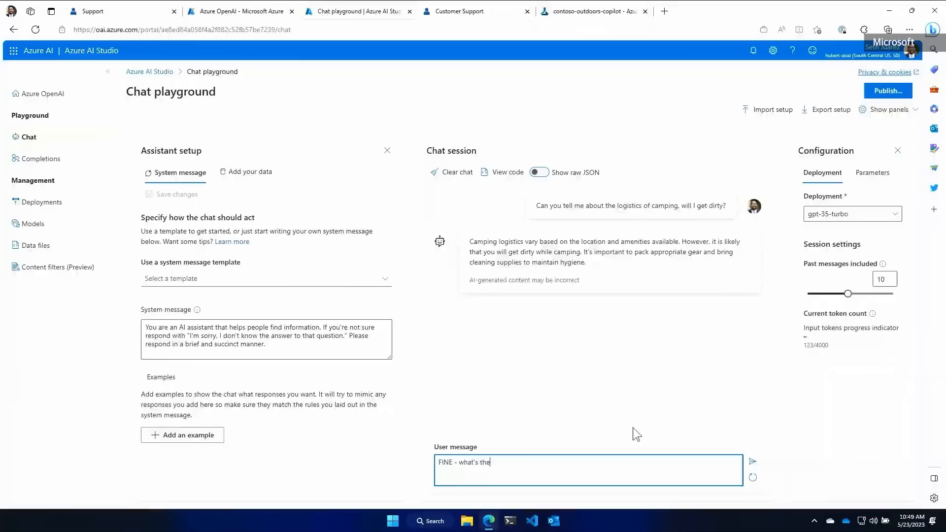
type("return policy for the TrailMaster X")
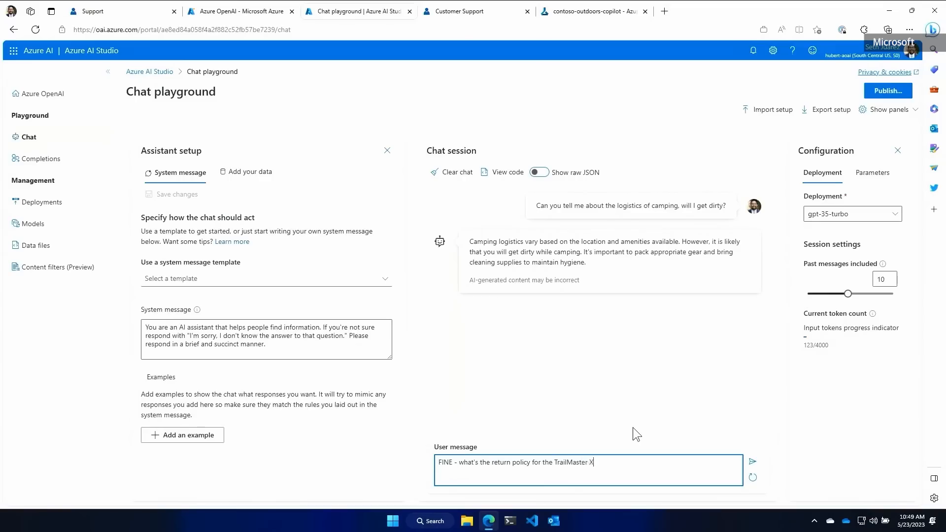
left_click(752, 462)
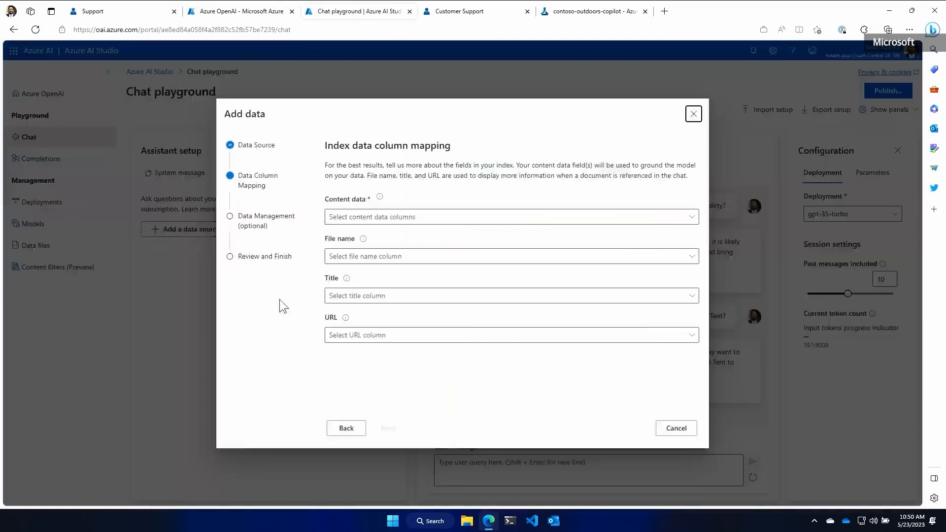
Keep Azure Cognitive Search as the data source and map filename and title fields
left_click(346, 428)
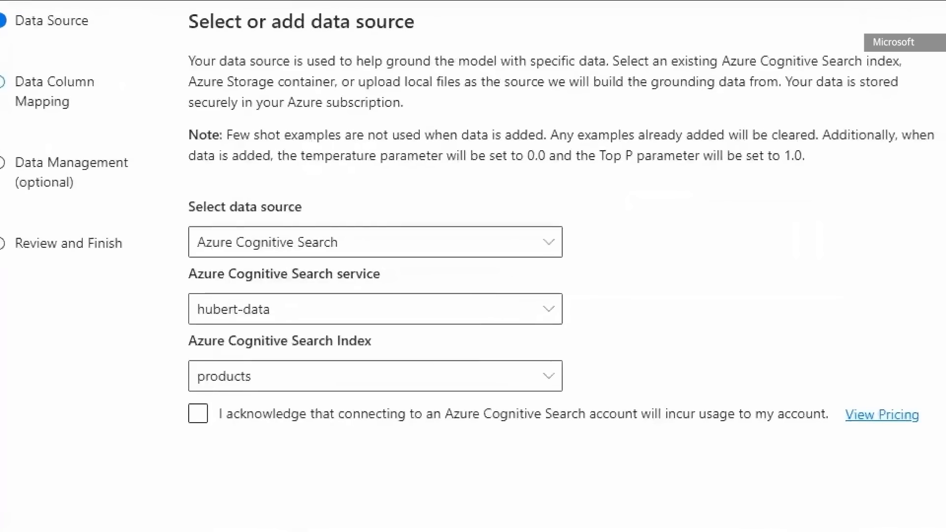
left_click(416, 255)
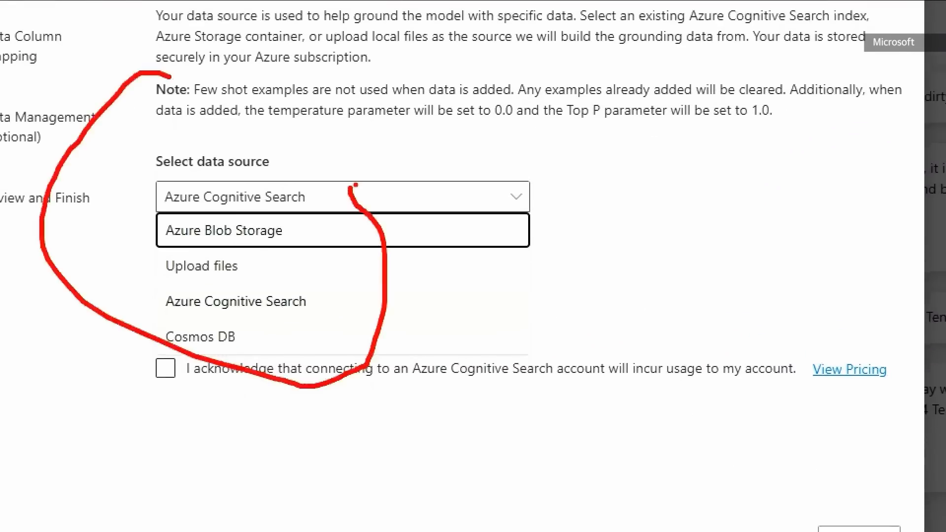
left_click(234, 301)
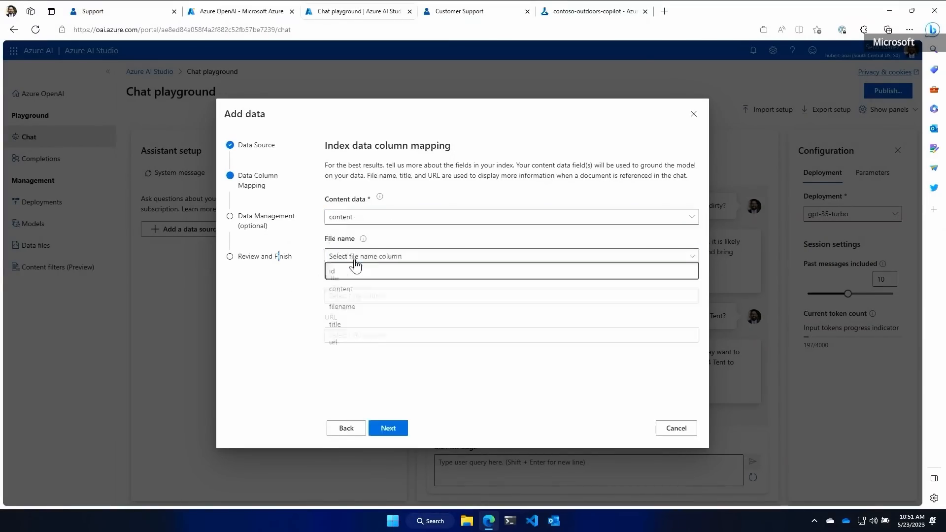
left_click(342, 307)
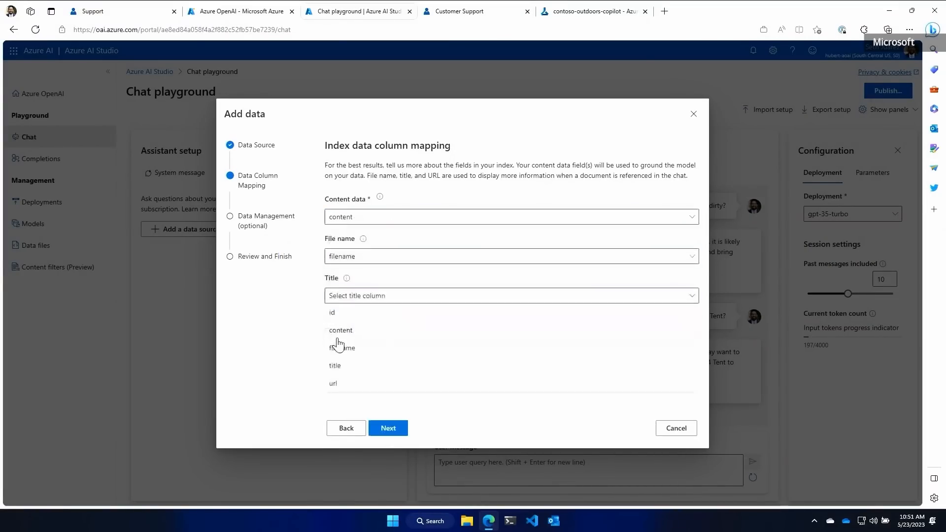
left_click(387, 428)
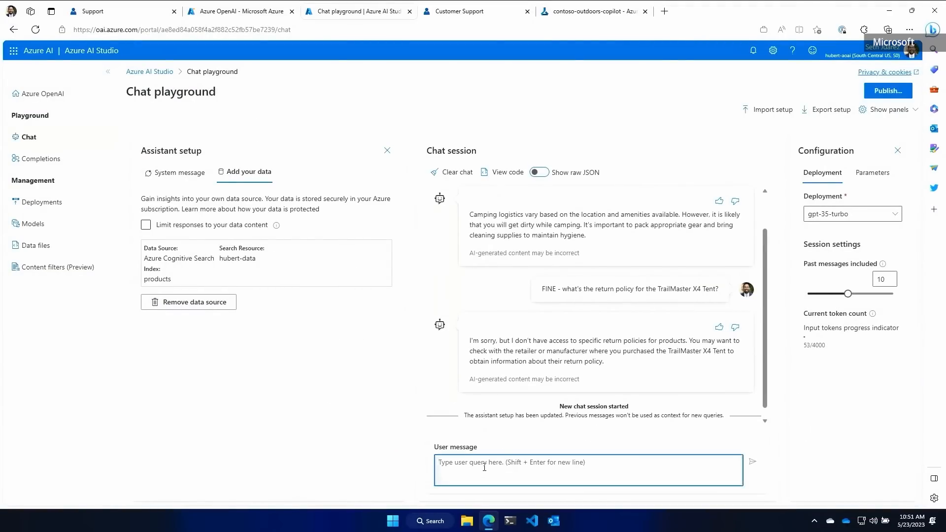
Ask the camping logistics and TrailMaster X4 Tent return-policy questions, then expand the citation
type("Can you tell me about the logisti")
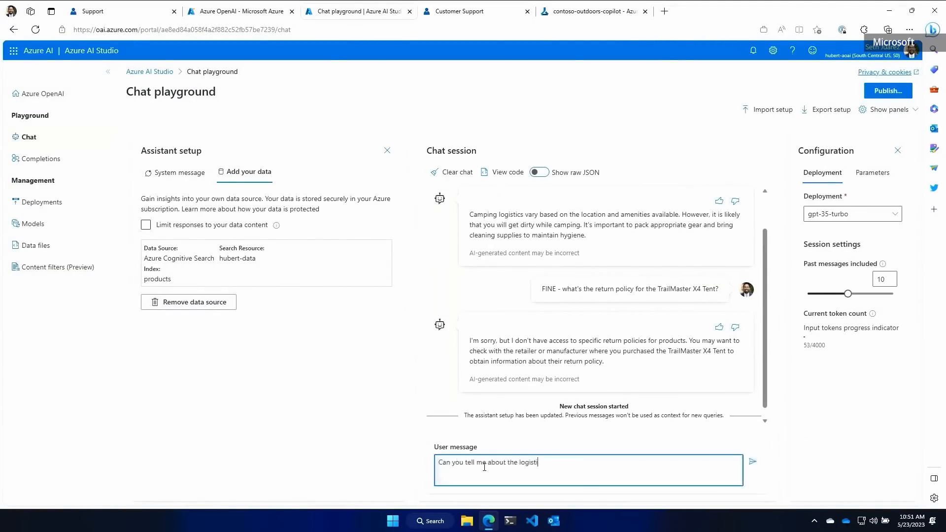
left_click(752, 462)
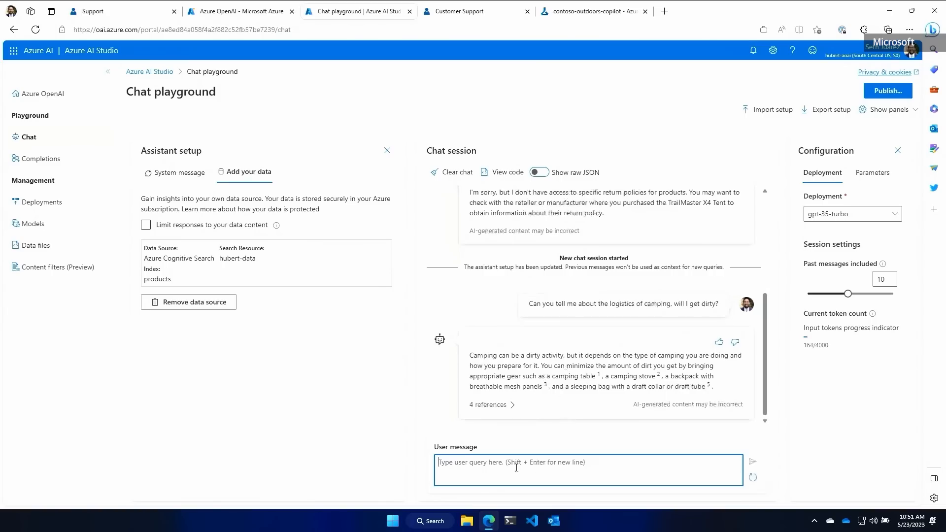
type("FINE - what's the return p")
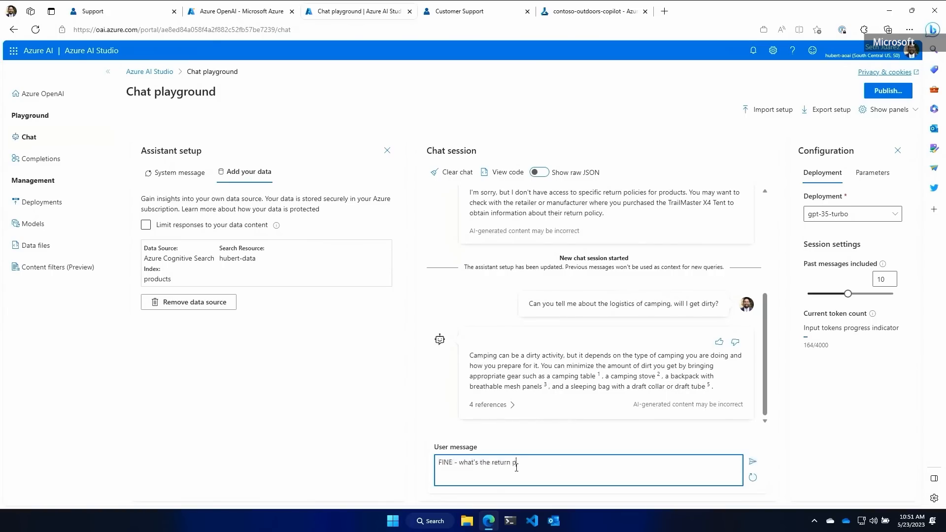
type("olicy for the TrailMaster X4 Tent?")
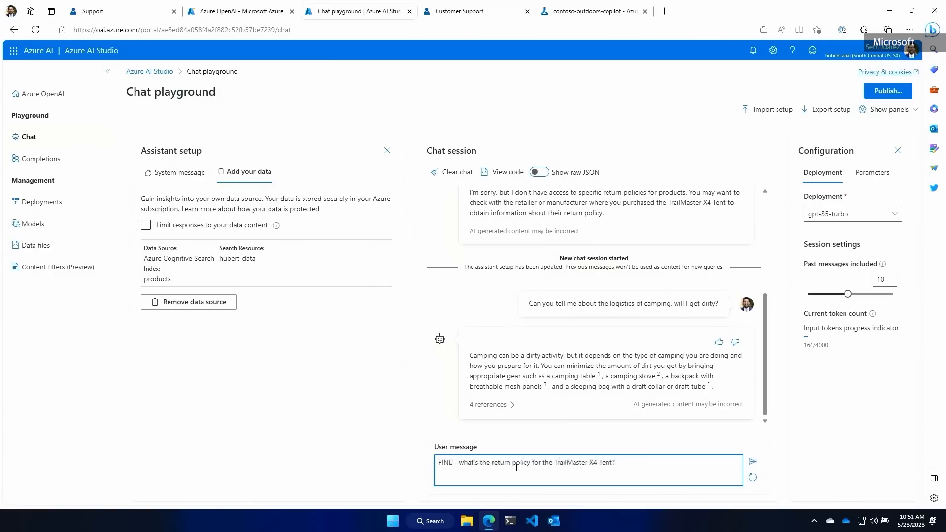
left_click(752, 461)
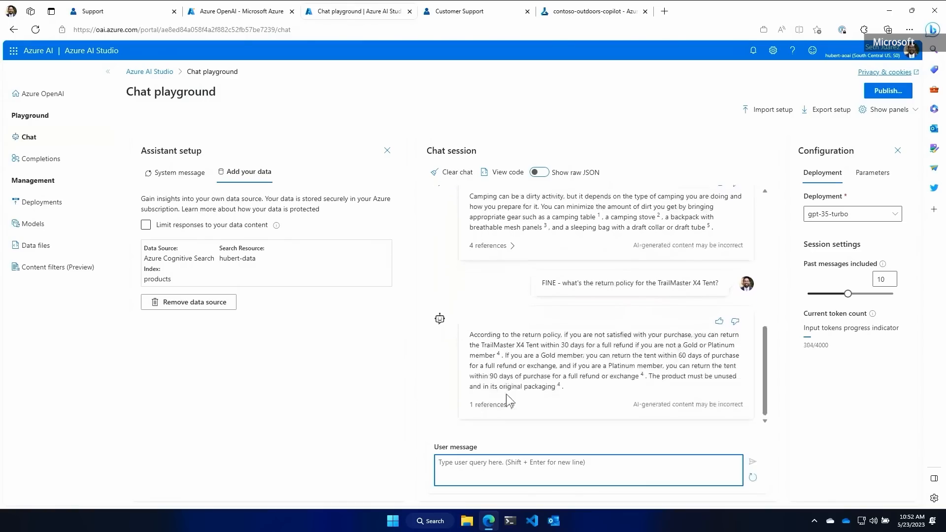
left_click(489, 404)
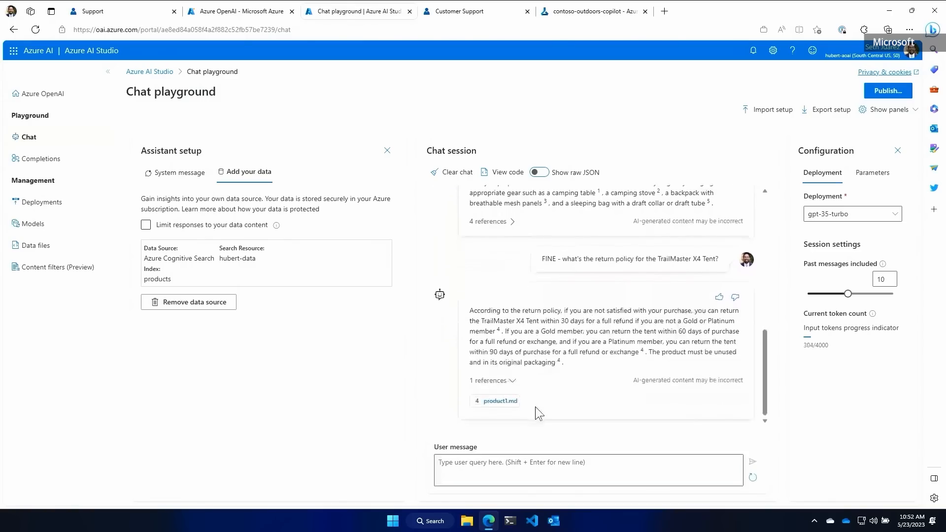